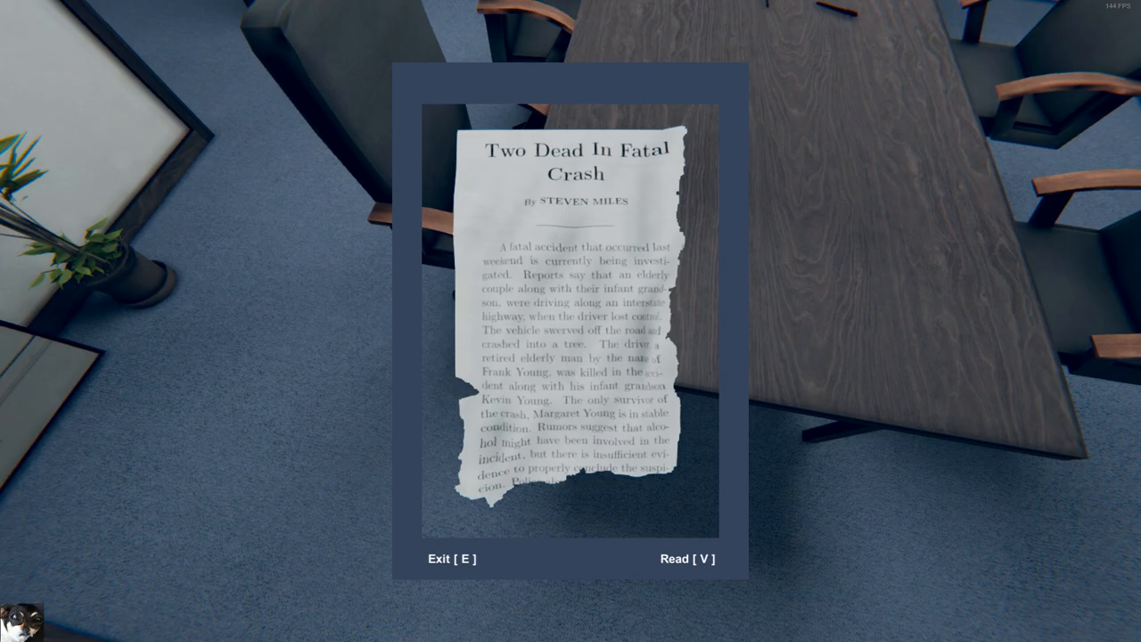
Pick up the torn clipping reporting the crash that killed a driver and his infant grandson
key("e")
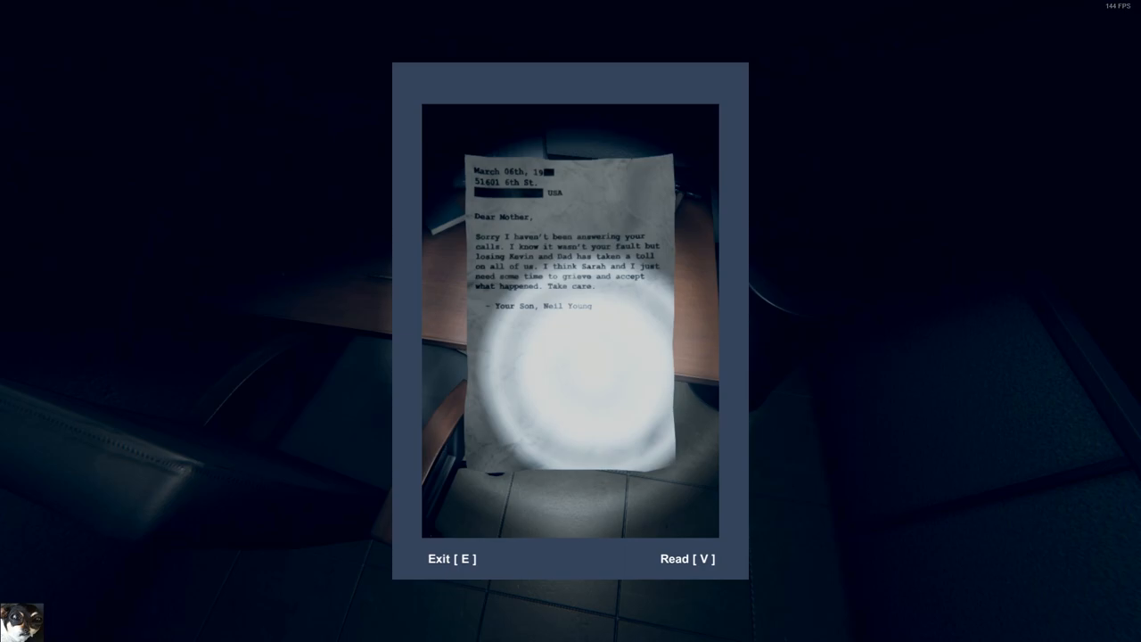
Close the letter view to return to exploring the dark hallway
key("e")
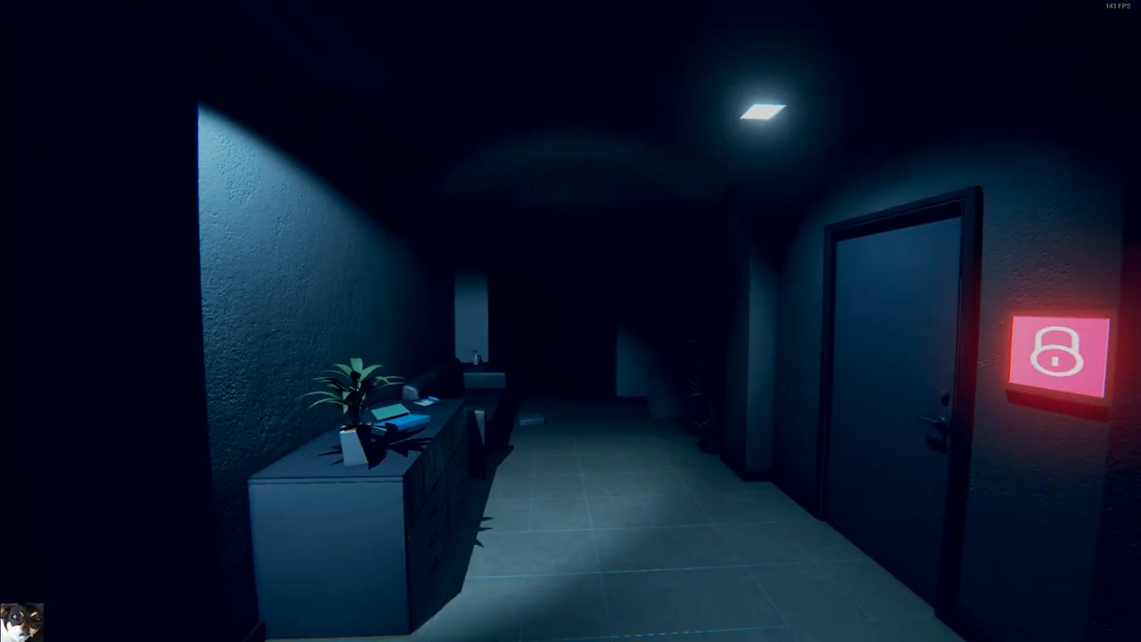
left_click(1056, 357)
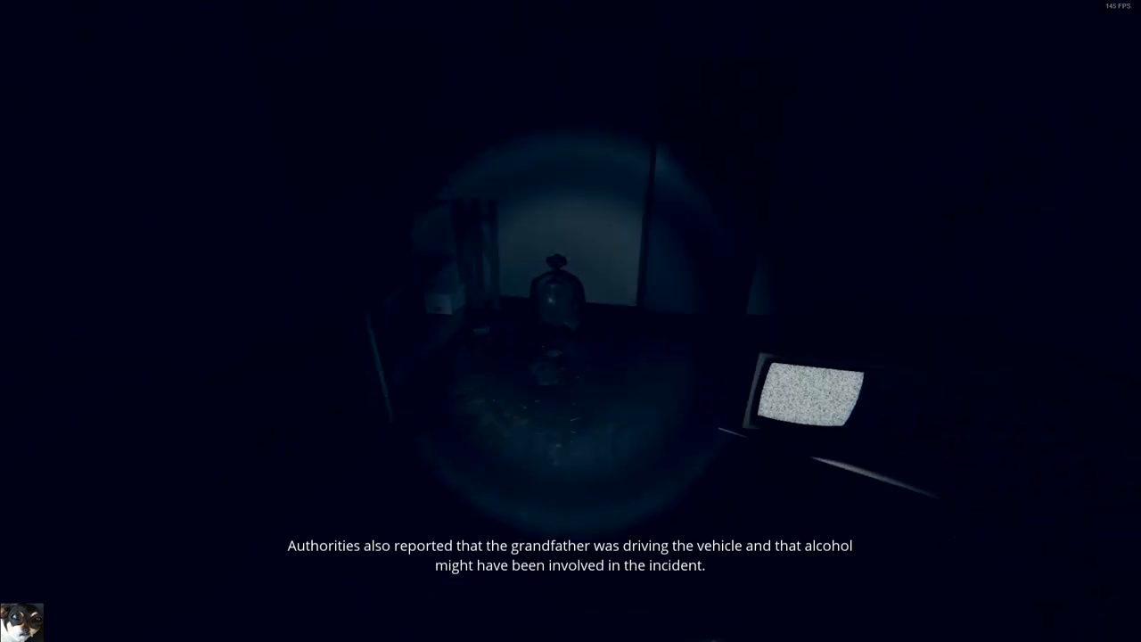
mouse_move(571, 321)
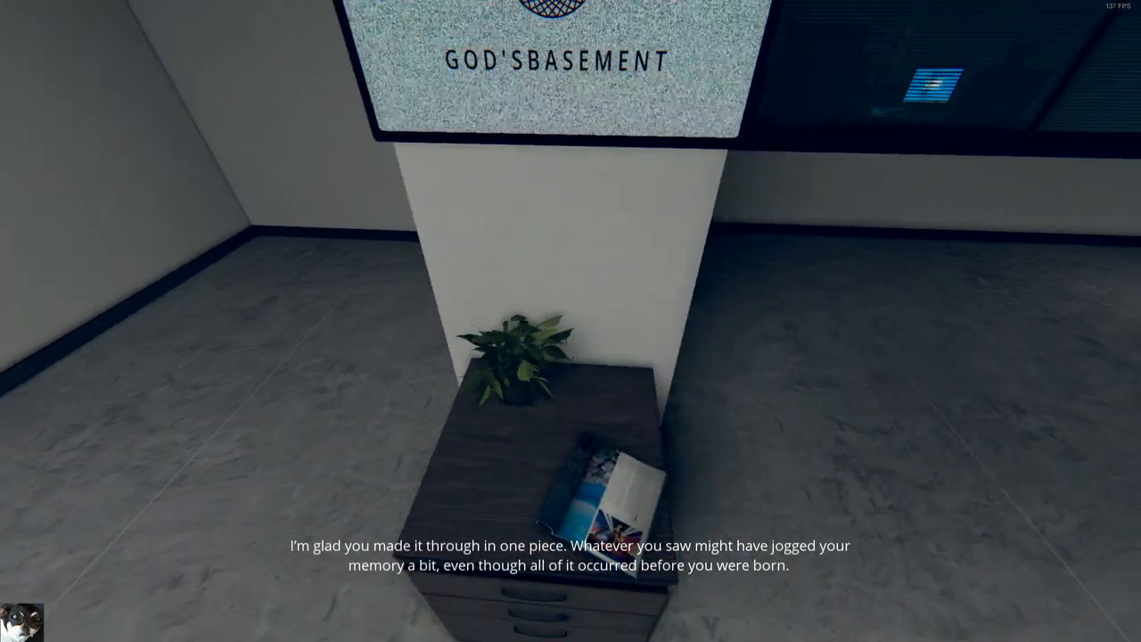
mouse_move(570, 321)
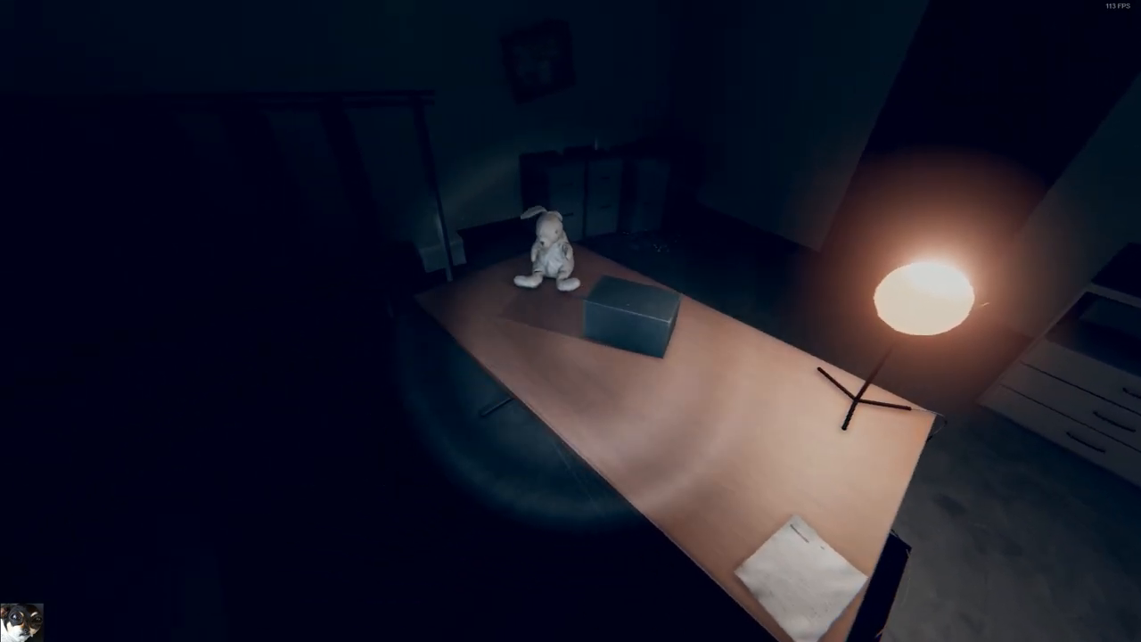
mouse_move(570, 320)
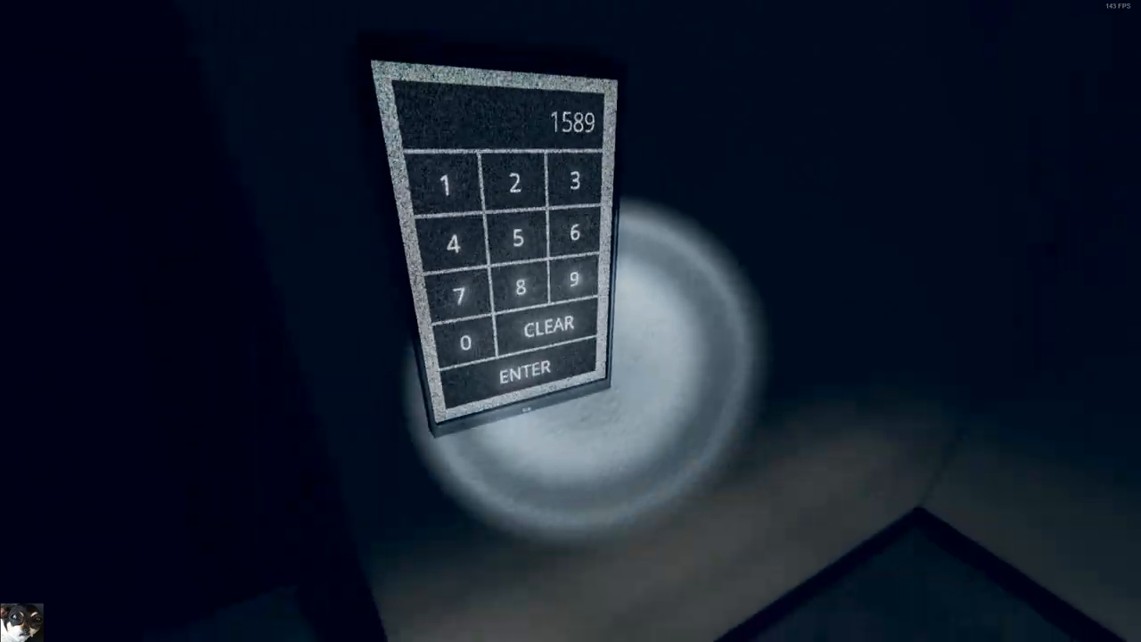
Submit code 1589 on the wall keypad with ENTER
left_click(527, 368)
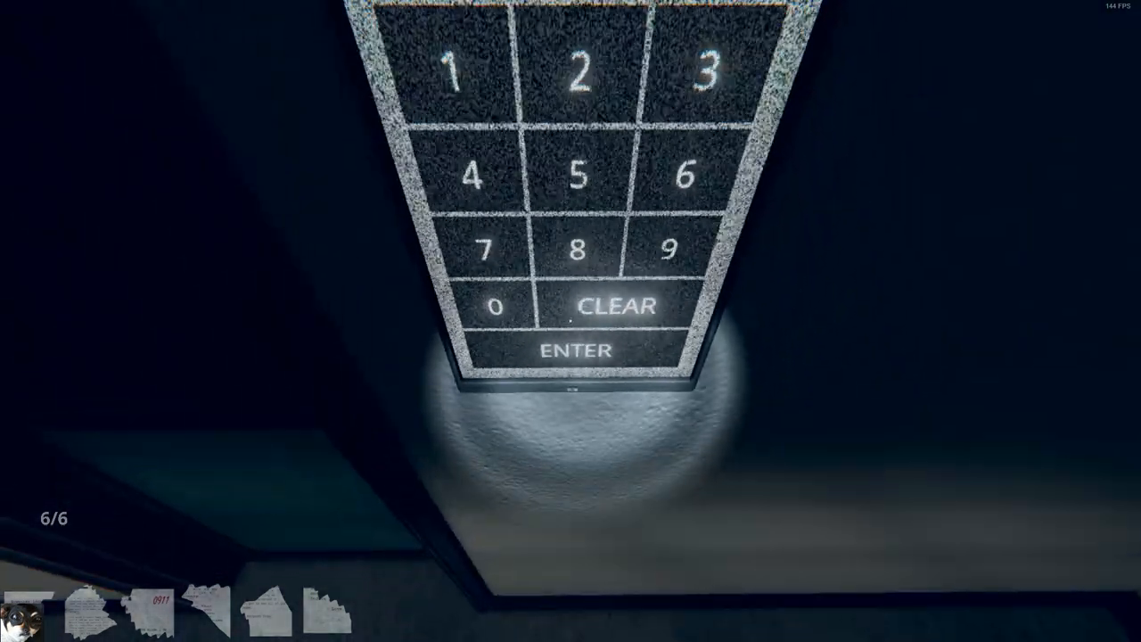
Open Margaret's reassembled torn letter, marked 0911, asking her son about James
left_click(578, 350)
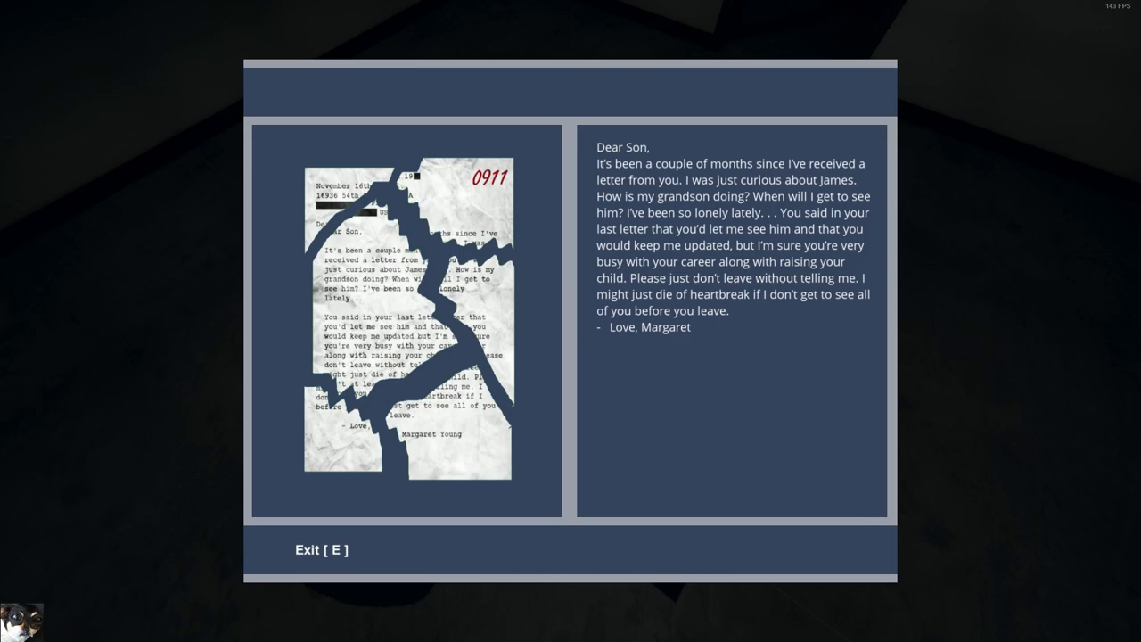
key("e")
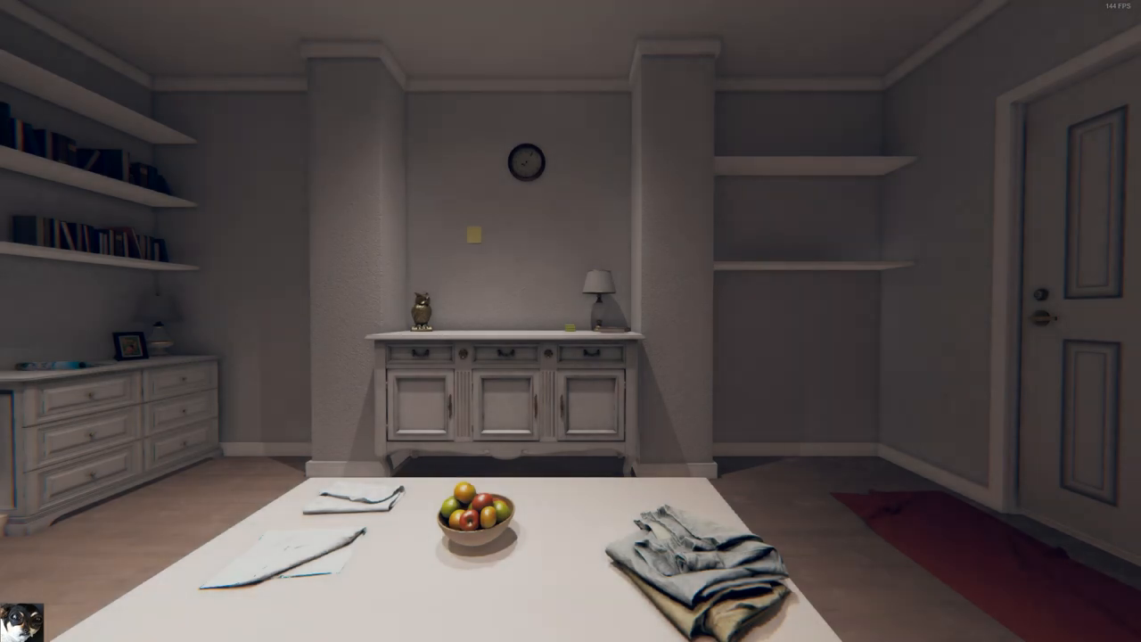
mouse_move(570, 321)
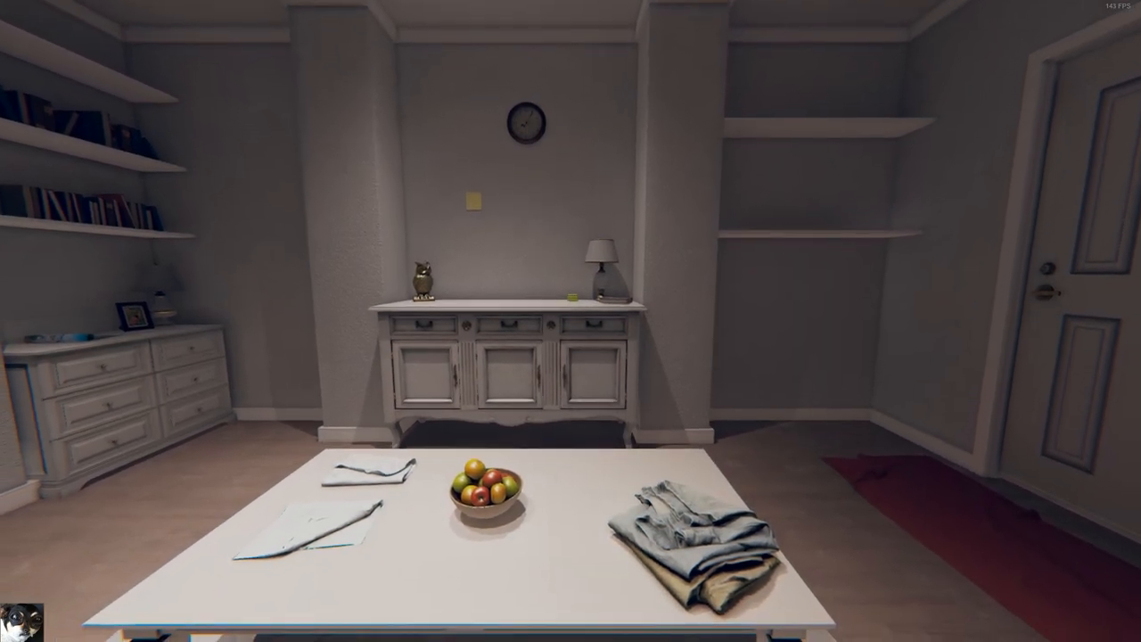